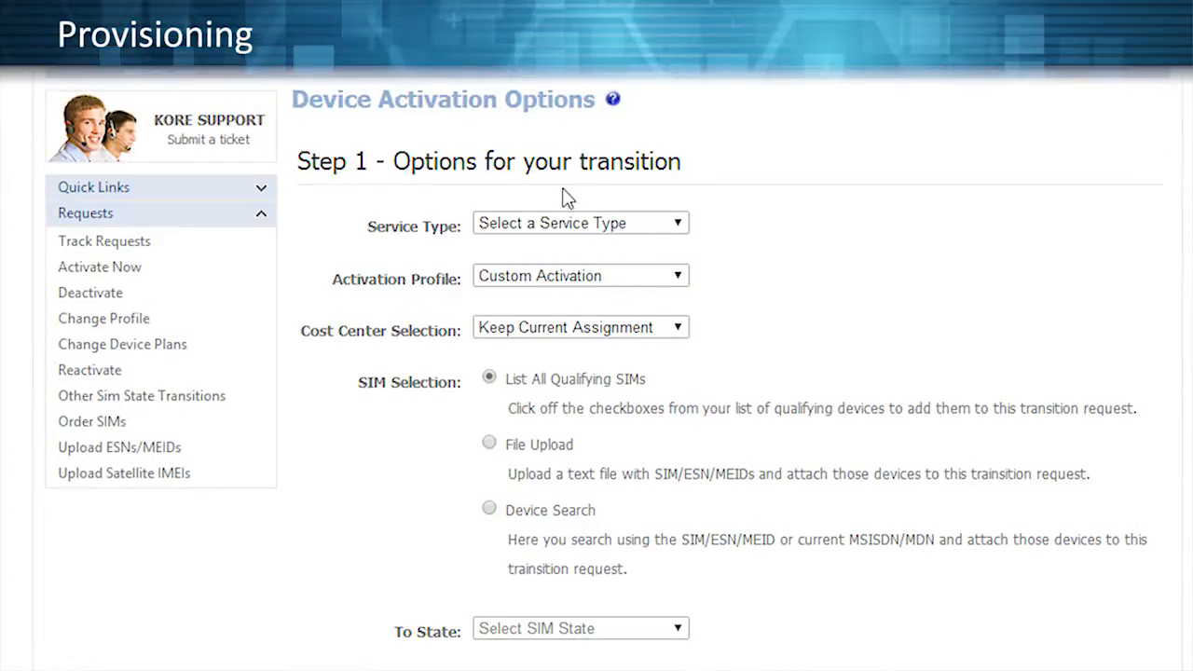
Choose KORE USA GSM (Gold) service and the Bobs Trucking Config activation profile, then move to cost center selection.
{"action": "left_click", "coordinate": [579, 224]}
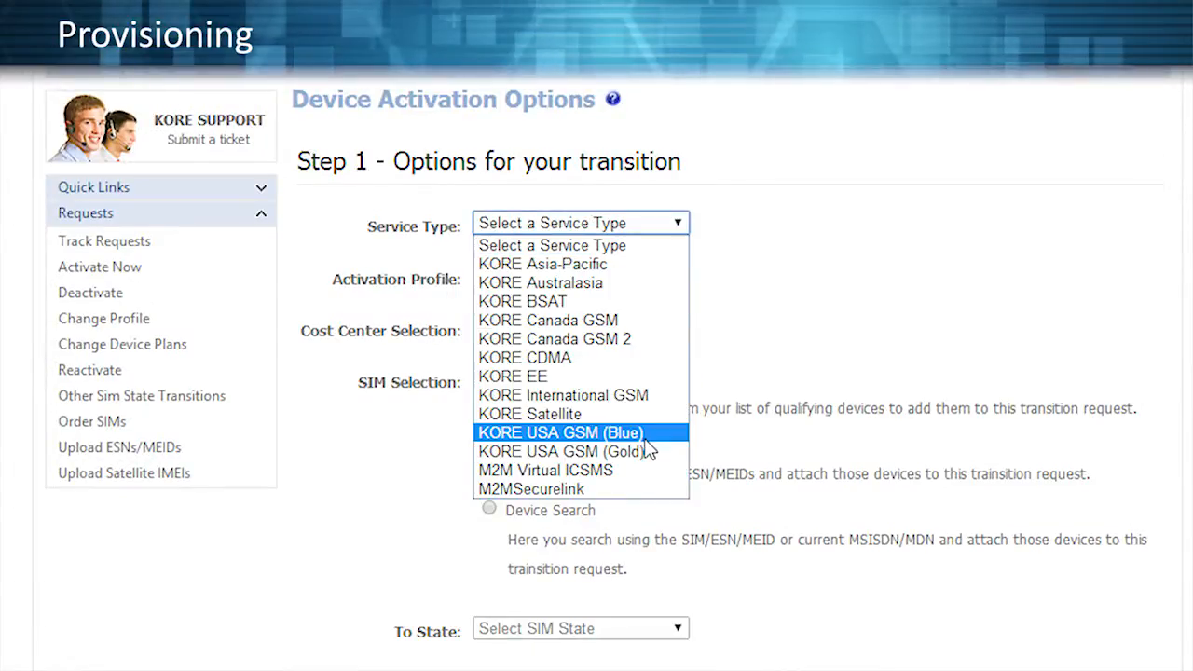
{"action": "left_click", "coordinate": [564, 451]}
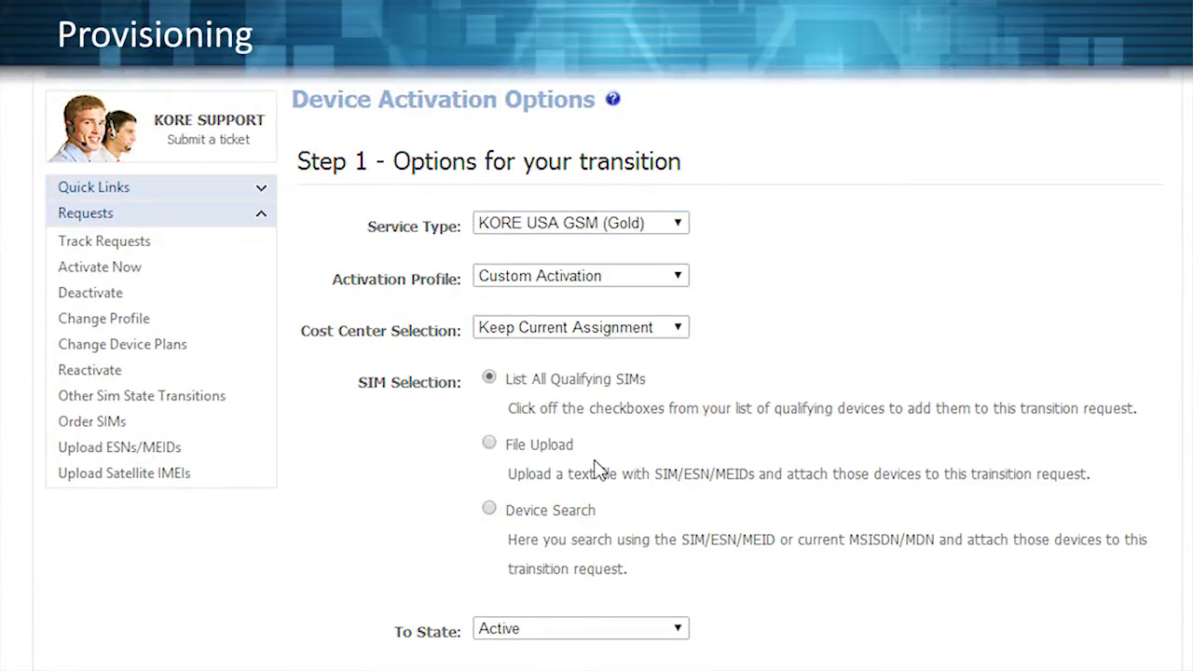
{"action": "left_click", "coordinate": [580, 276]}
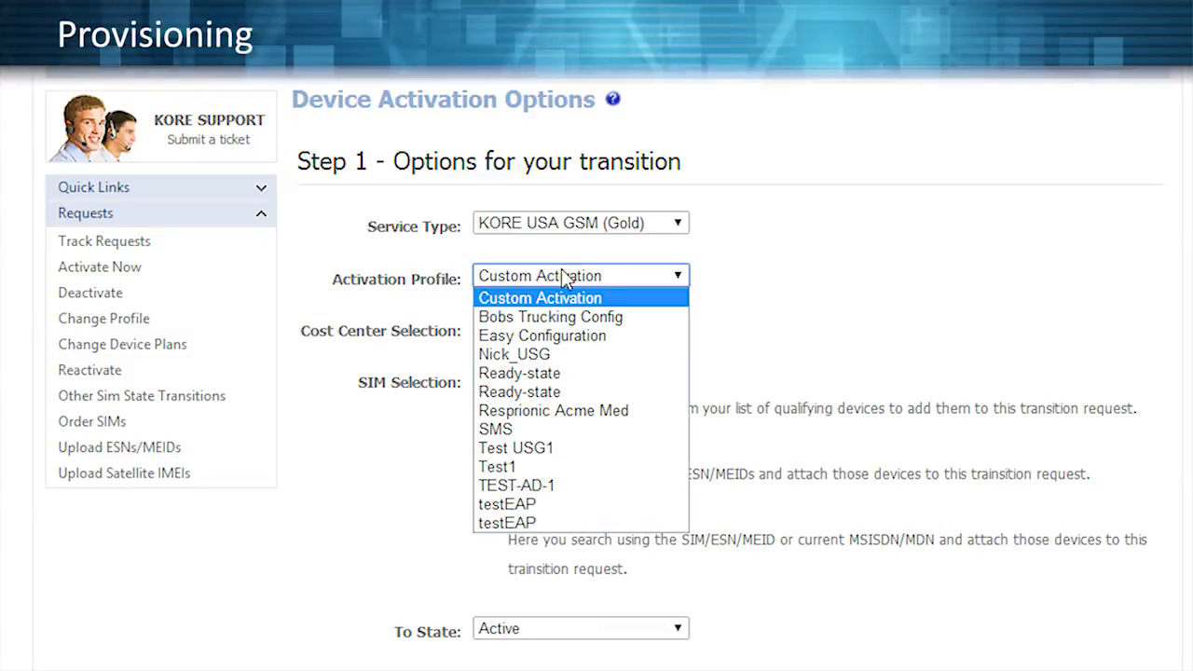
{"action": "left_click", "coordinate": [550, 317]}
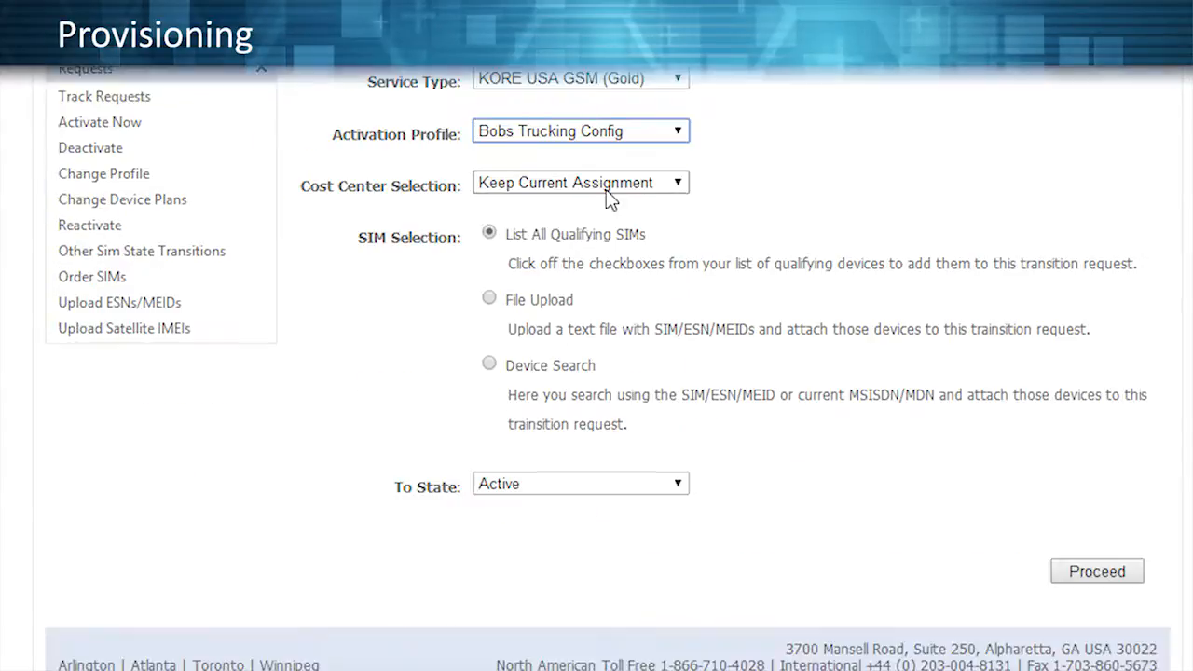
{"action": "left_click", "coordinate": [91, 275]}
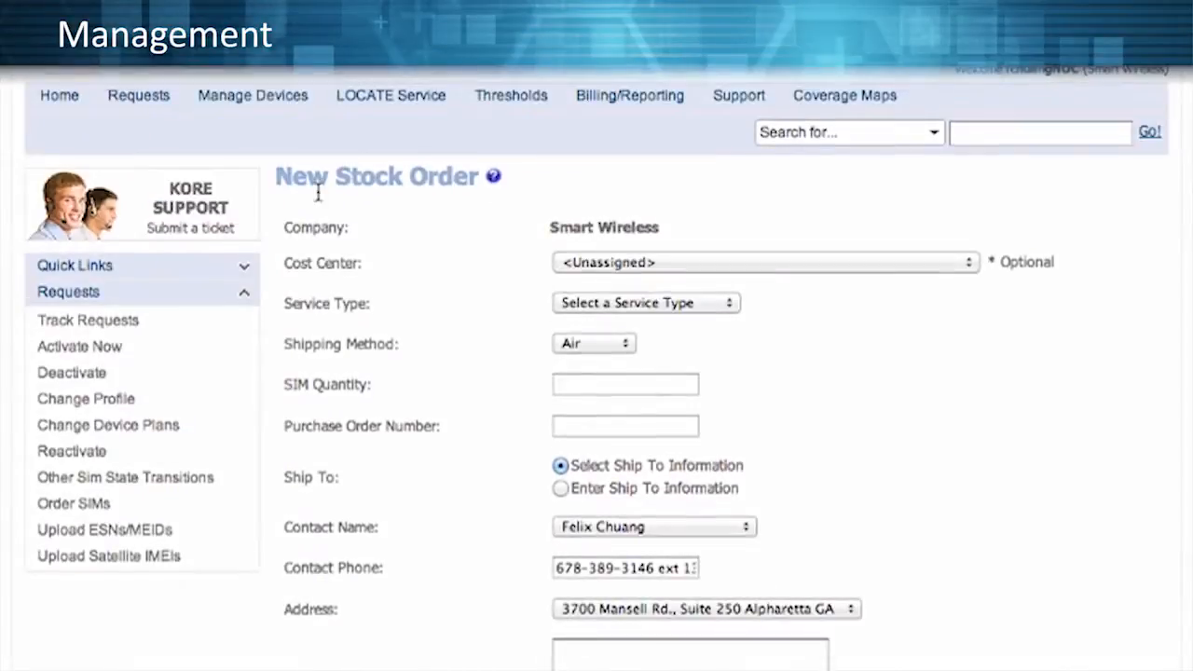
Order 1000 KORE USA GSM (Gold) SIMs and tick the first device for a plan change.
{"action": "left_click", "coordinate": [644, 301]}
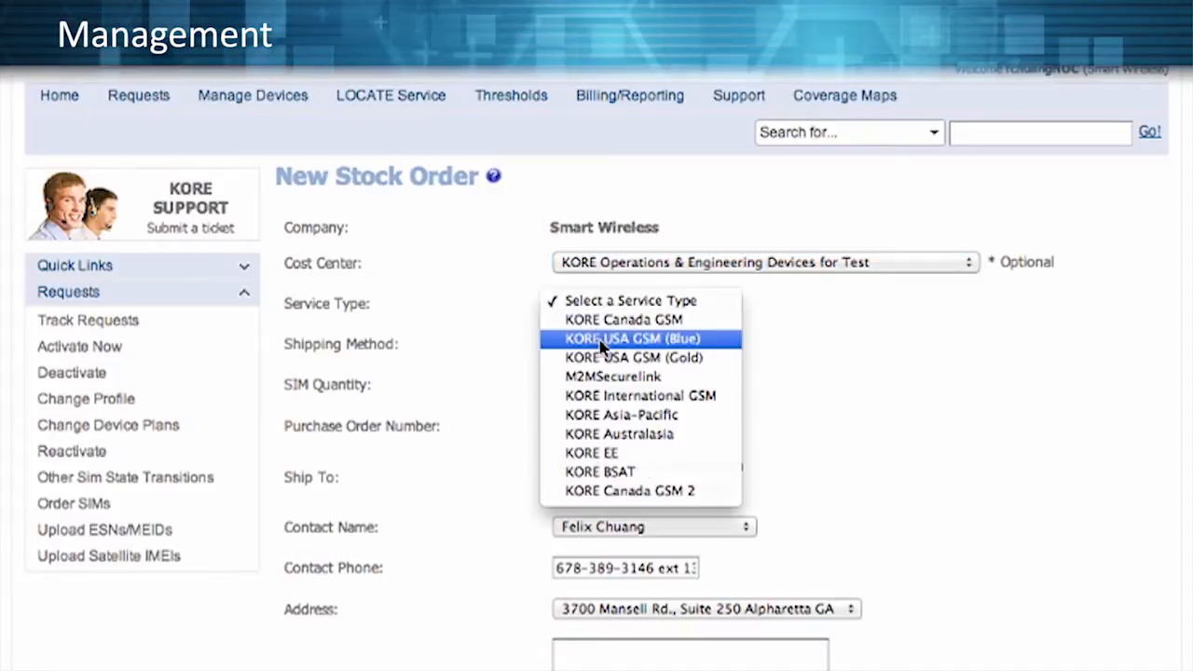
{"action": "left_click", "coordinate": [633, 358]}
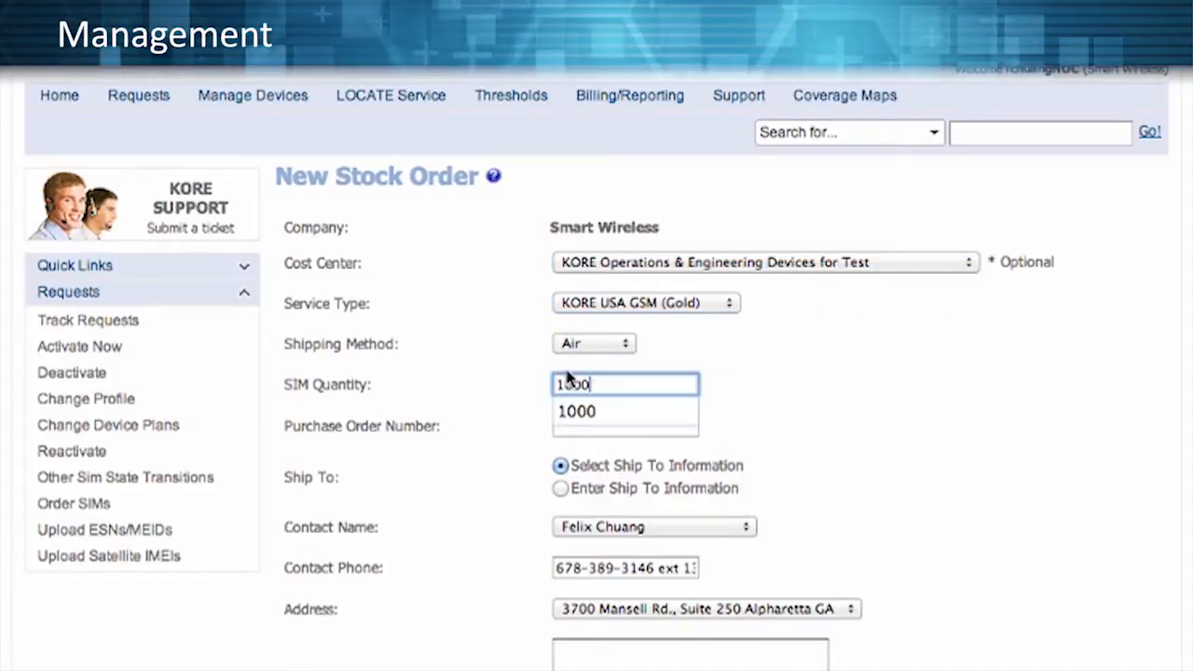
{"action": "left_click", "coordinate": [575, 411]}
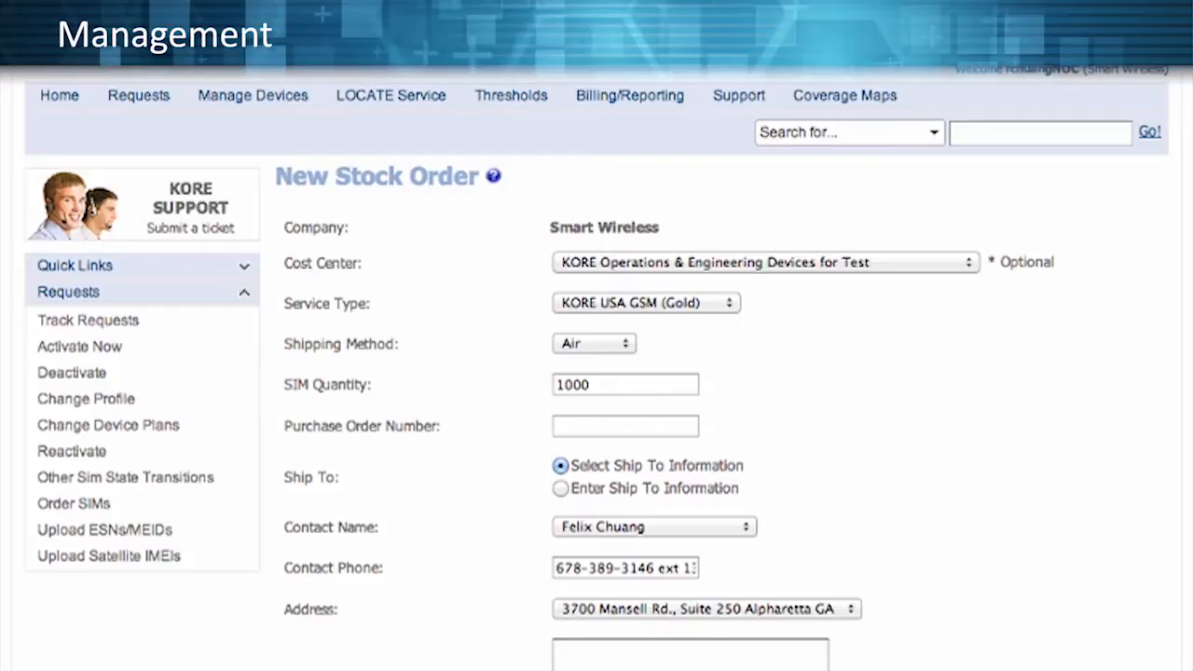
{"action": "left_click", "coordinate": [109, 425]}
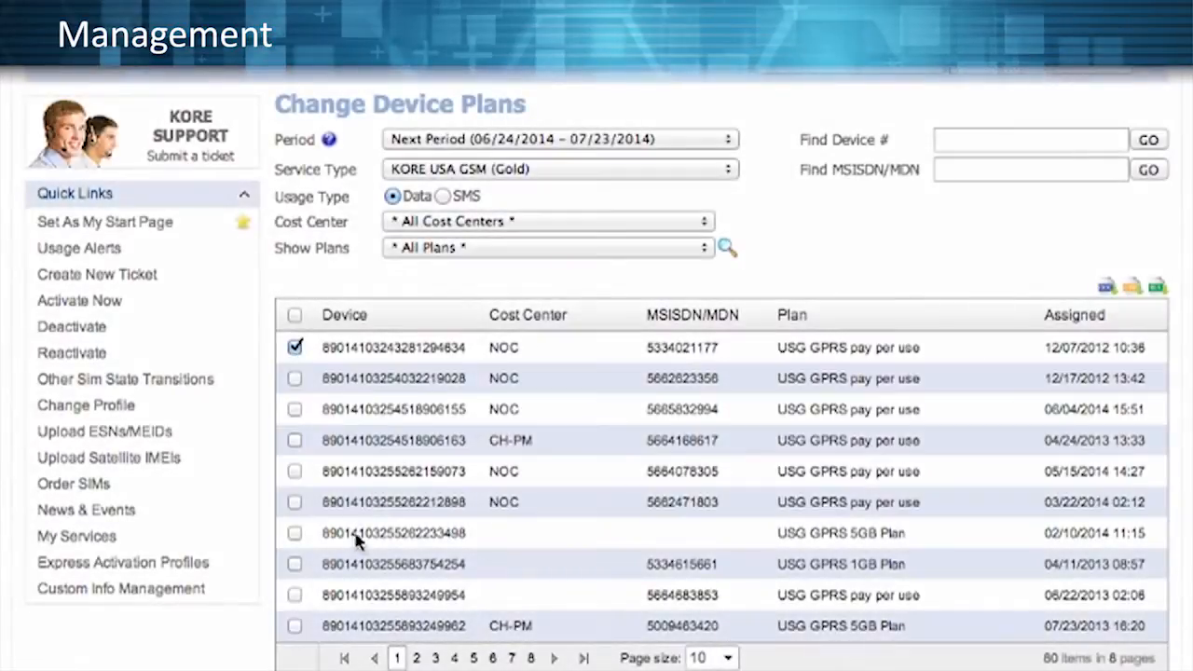
{"action": "scroll", "scroll_direction": "down", "scroll_amount": 3}
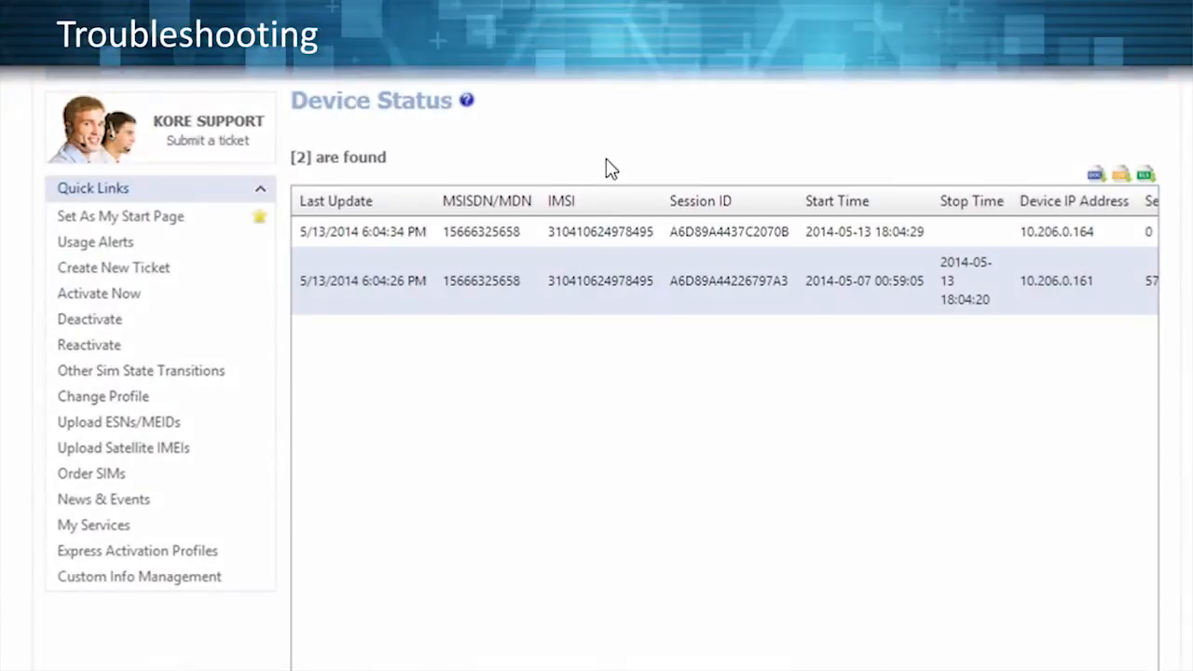
{"action": "mouse_move", "coordinate": [476, 239]}
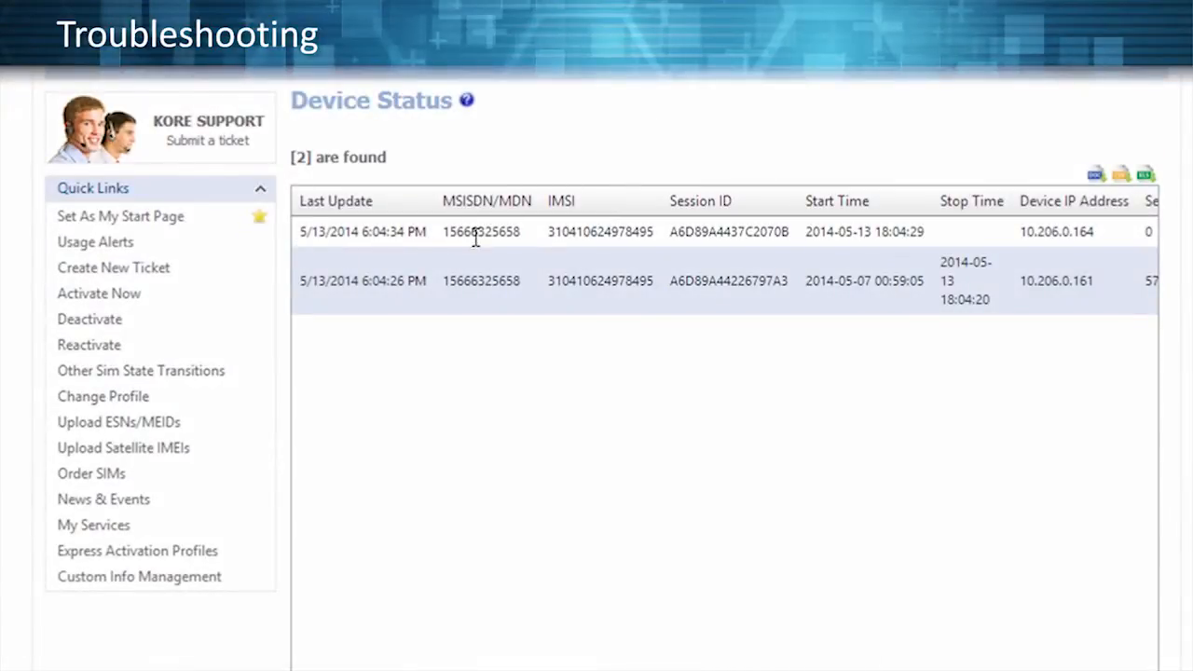
{"action": "mouse_move", "coordinate": [939, 238]}
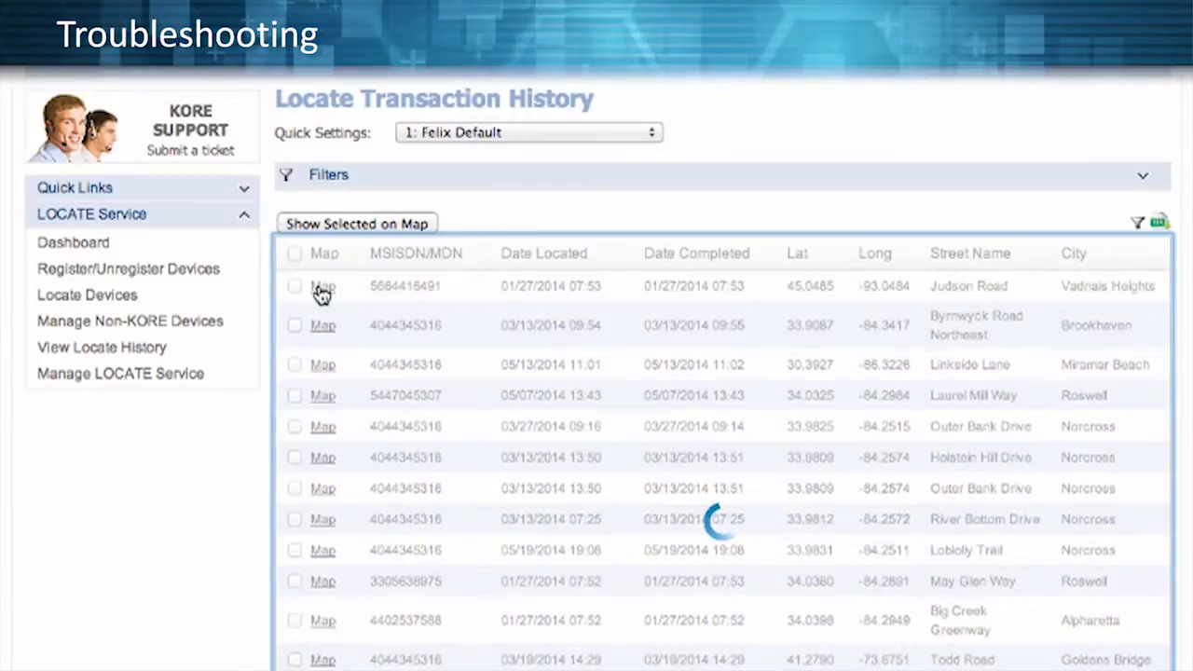
Show the first located device from the locate history on a map.
{"action": "left_click", "coordinate": [322, 287]}
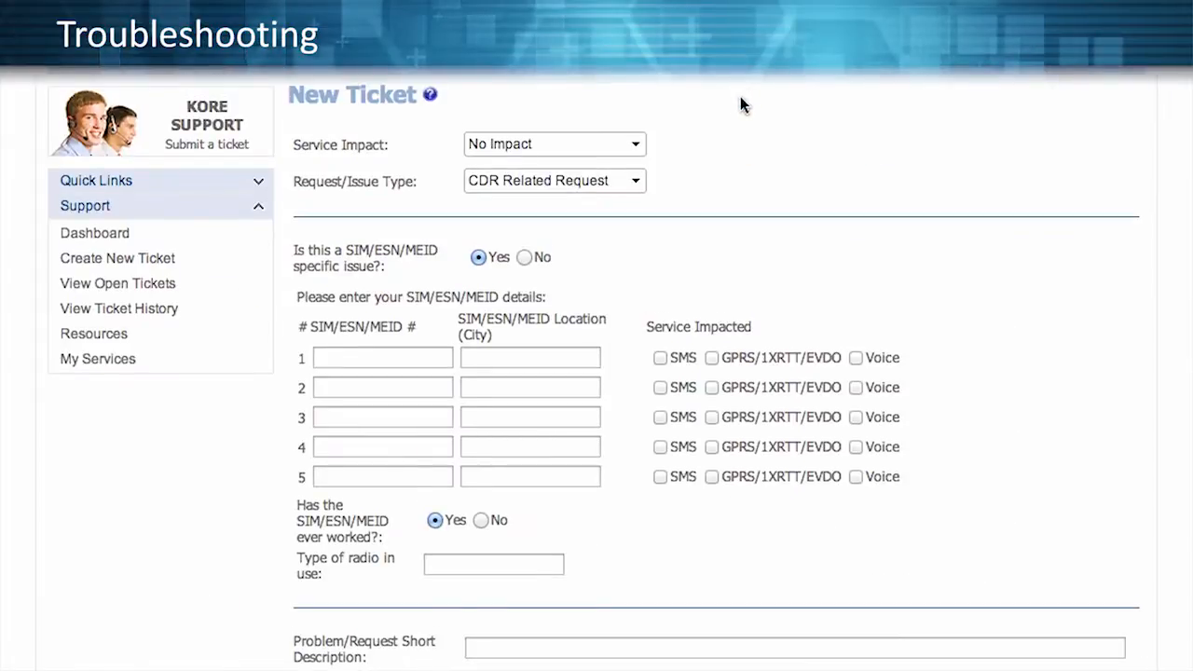
Set the ticket's service impact to Feature Unavailable and move on to billing.
{"action": "left_click", "coordinate": [555, 143]}
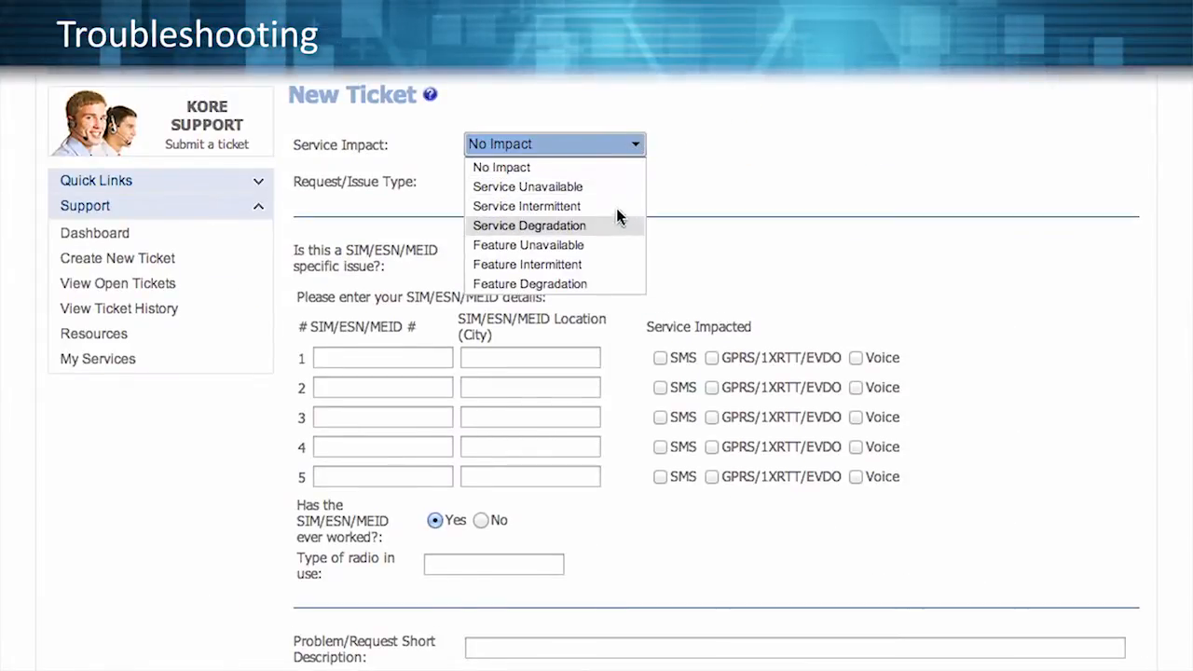
{"action": "left_click", "coordinate": [529, 244]}
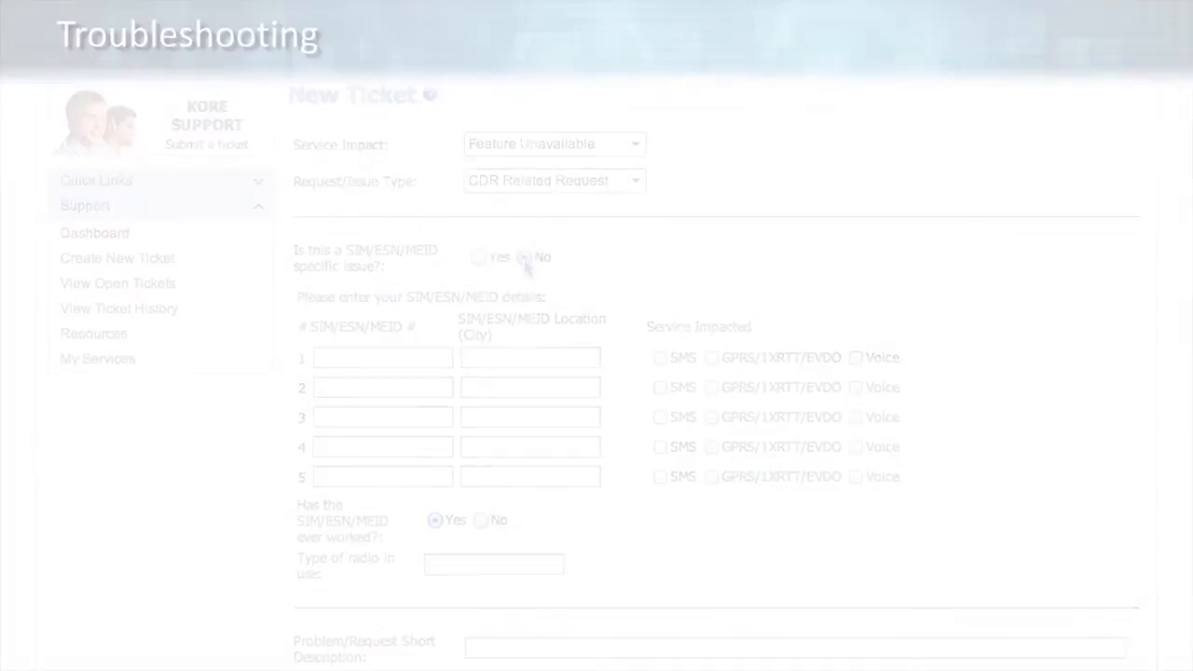
{"action": "left_click", "coordinate": [615, 95]}
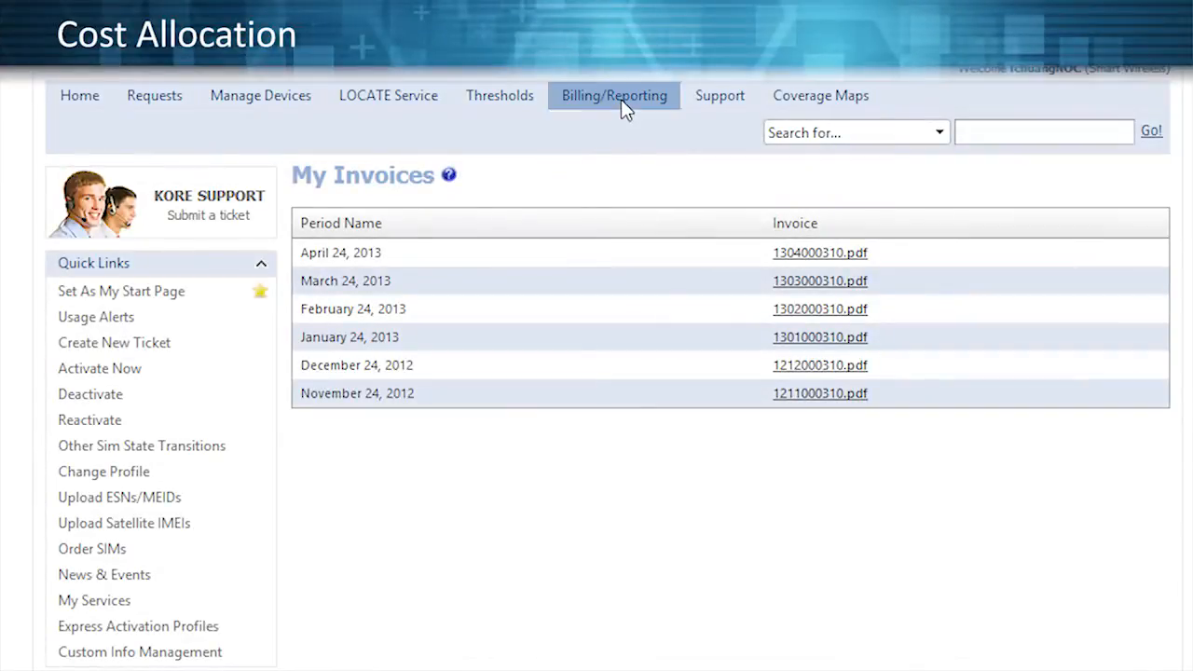
Download the April 2014 summary file from Billing Summary Files.
{"action": "left_click", "coordinate": [615, 95]}
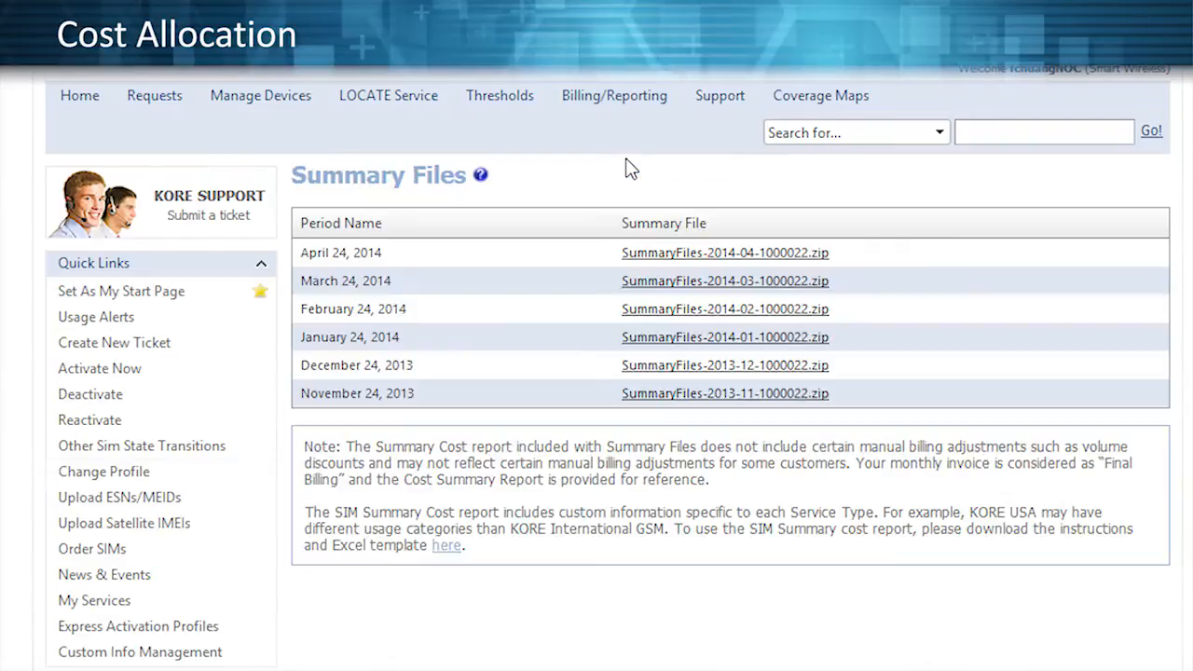
{"action": "mouse_move", "coordinate": [685, 261]}
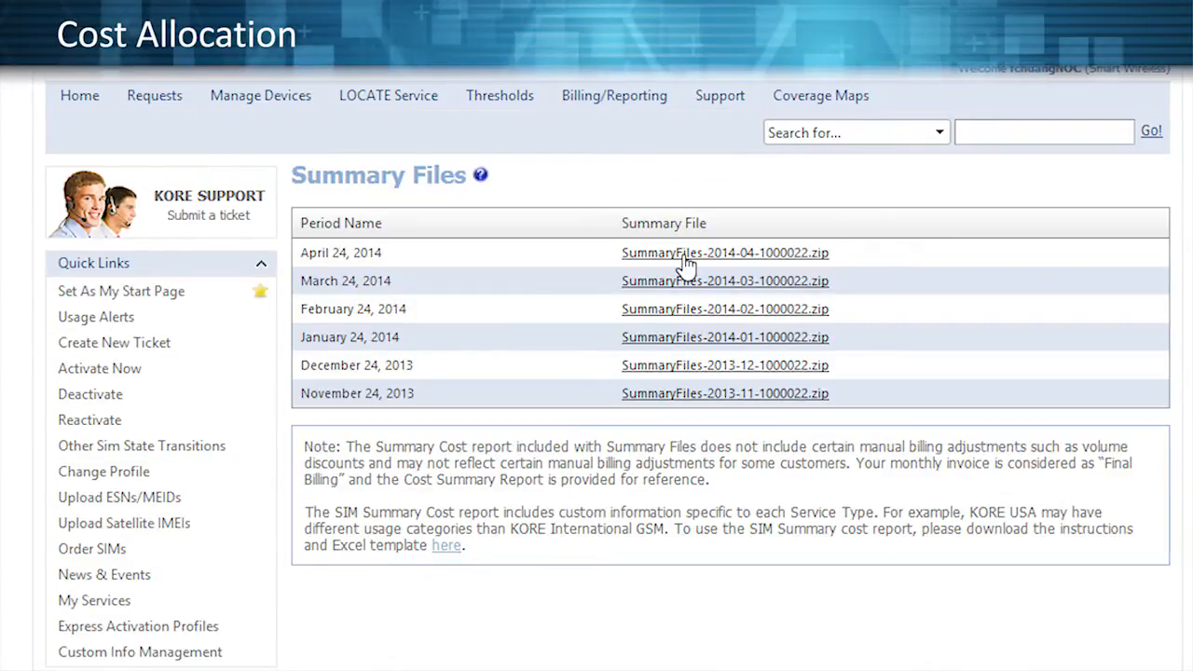
{"action": "left_click", "coordinate": [723, 253]}
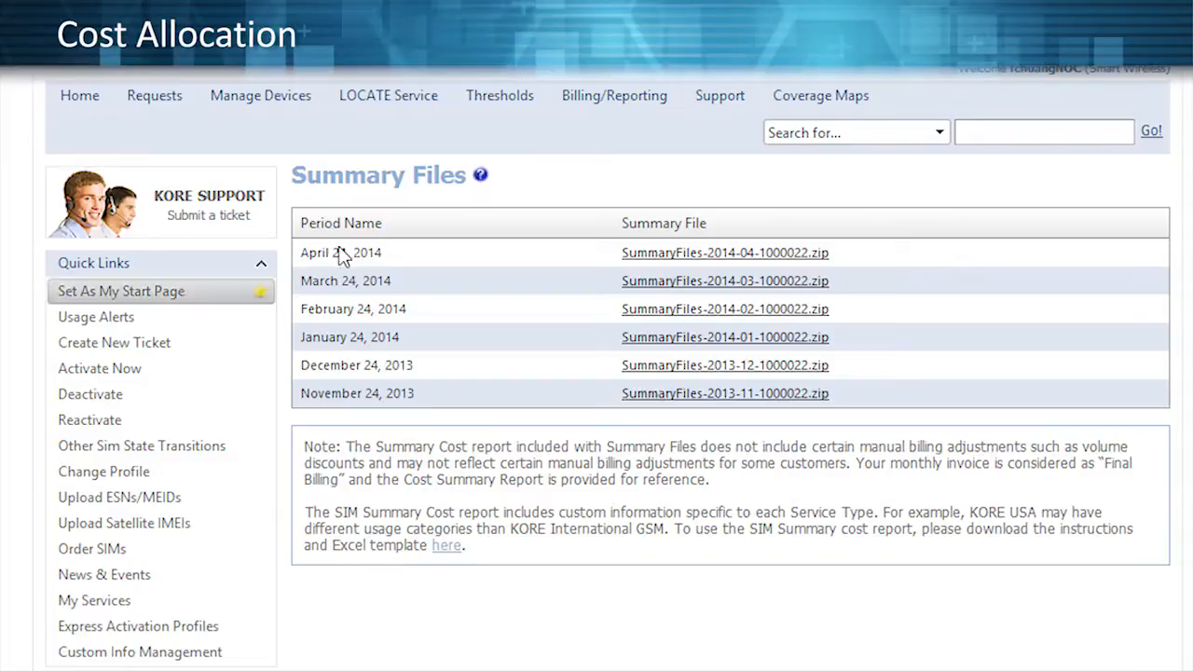
Open the May 14, 2014 DailyCSV call records file as a spreadsheet.
{"action": "left_click", "coordinate": [615, 95]}
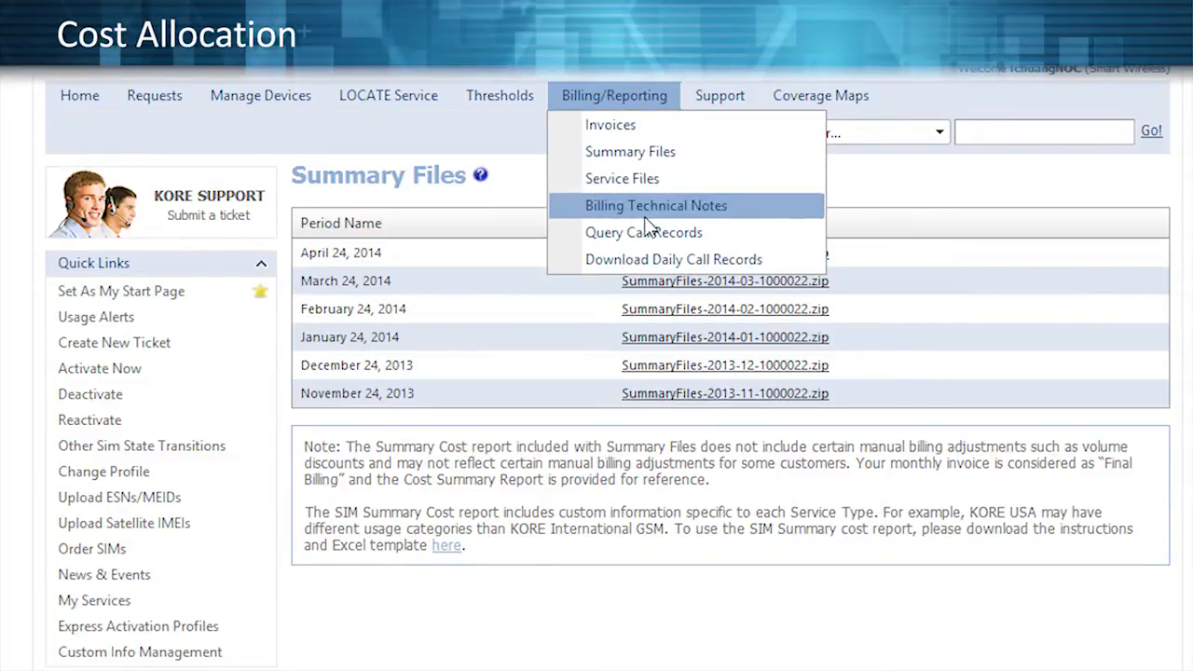
{"action": "left_click", "coordinate": [673, 259]}
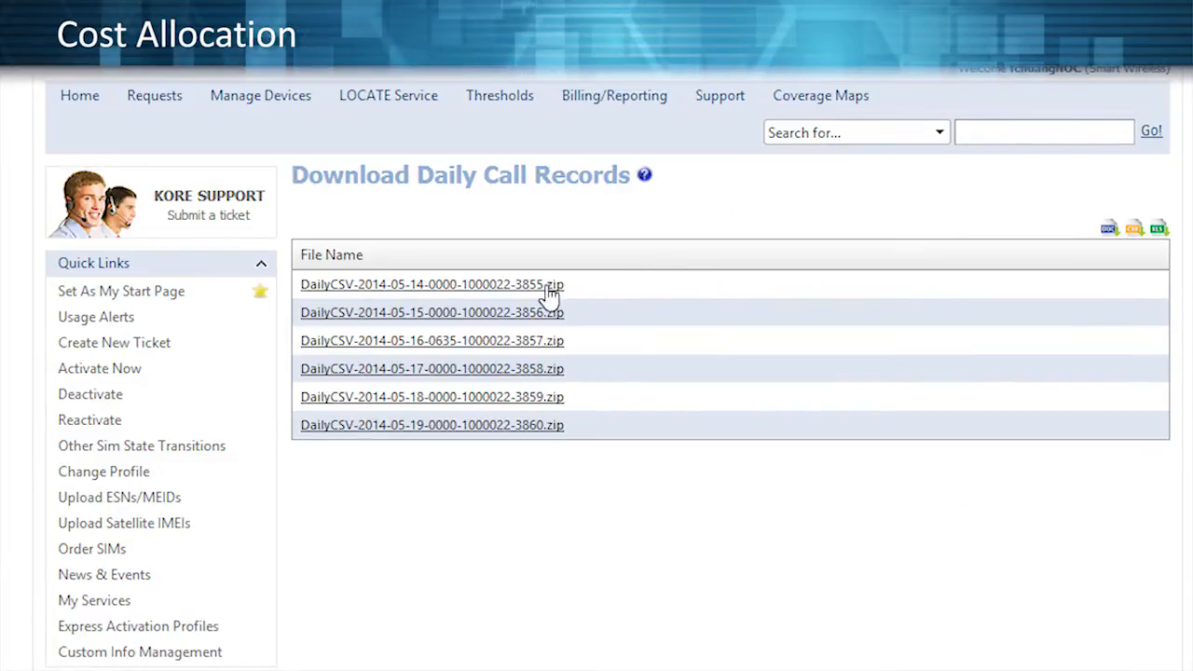
{"action": "left_click", "coordinate": [432, 284]}
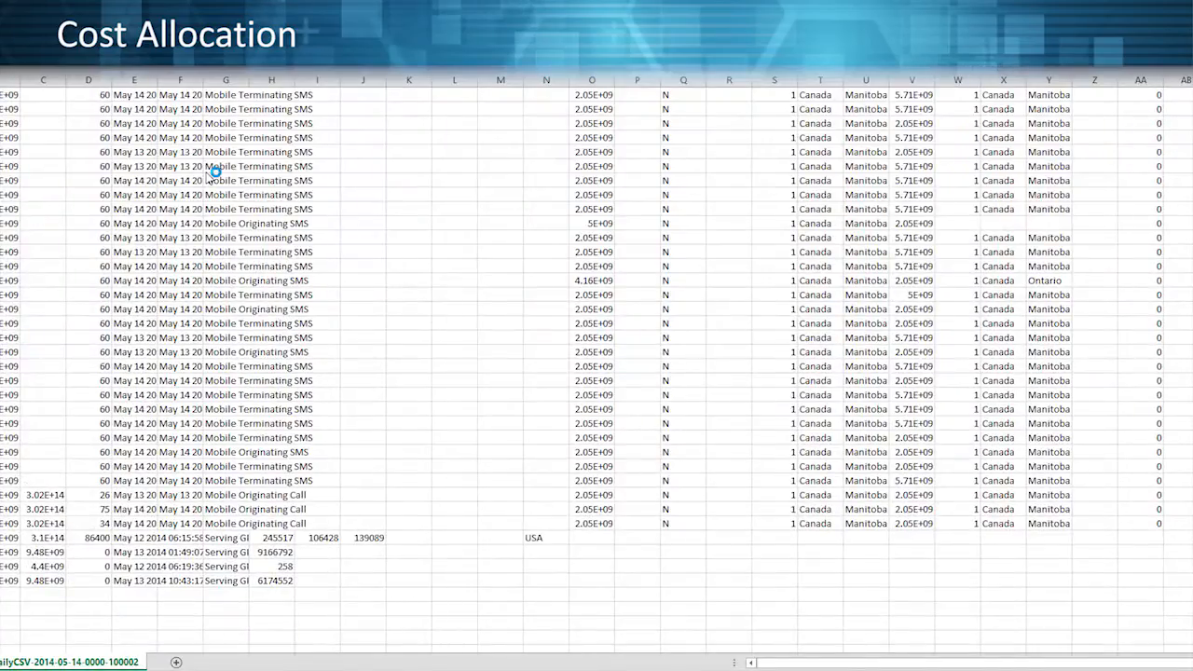